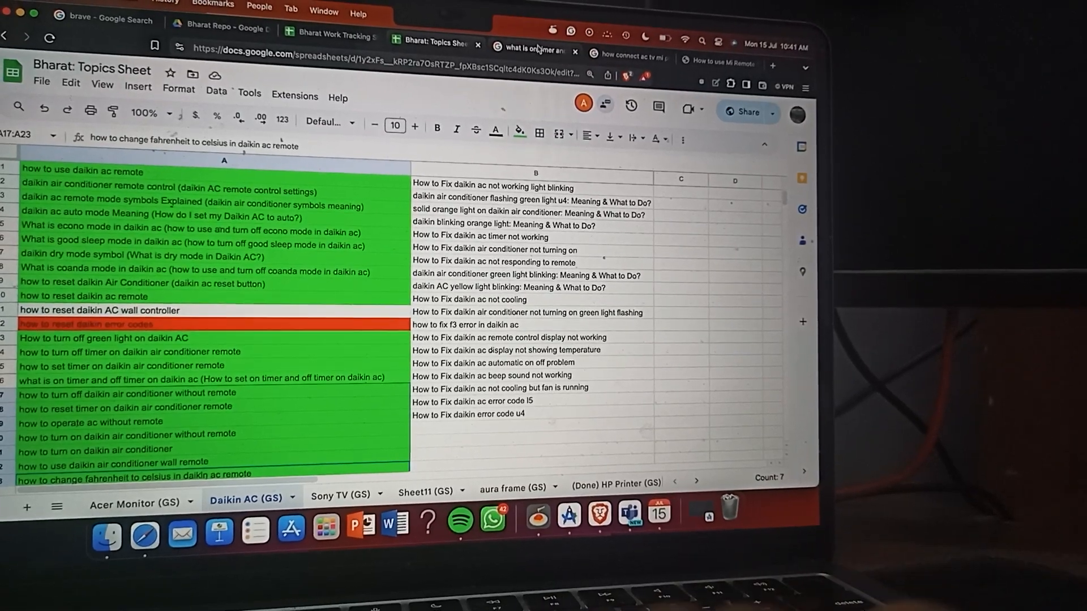
# Open a new blank browser tab beside the Daikin topics spreadsheet
pyautogui.click(532, 50)
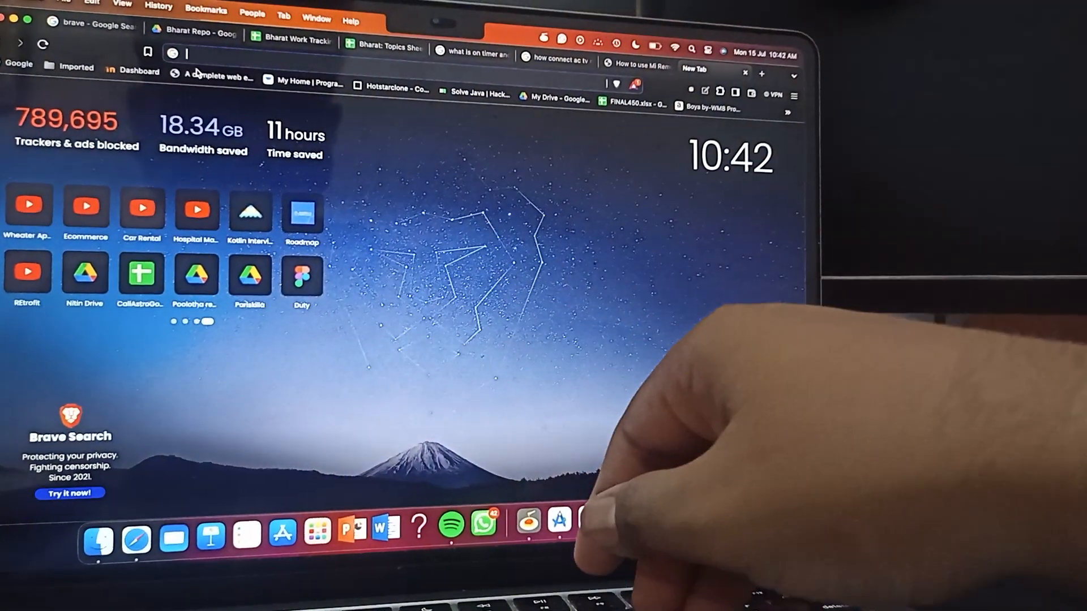
# Search Google for 'p4 error in dakin' from the address bar
pyautogui.write('p4')
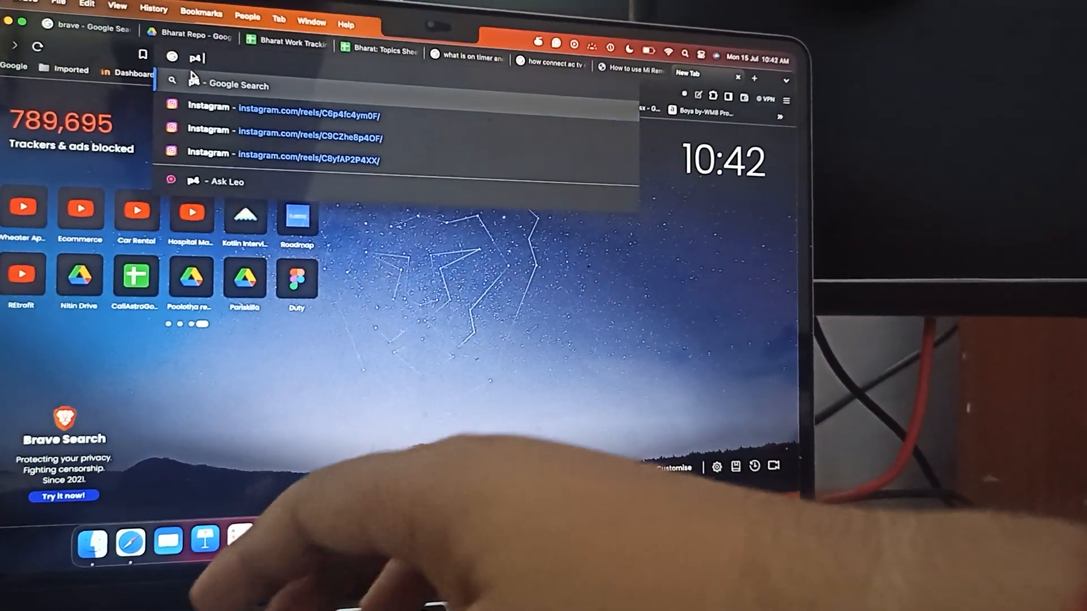
pyautogui.write('error+in+dakin&oq=p4+error+in+dakin+&gs_lcrp=EgZjaHJvb...')
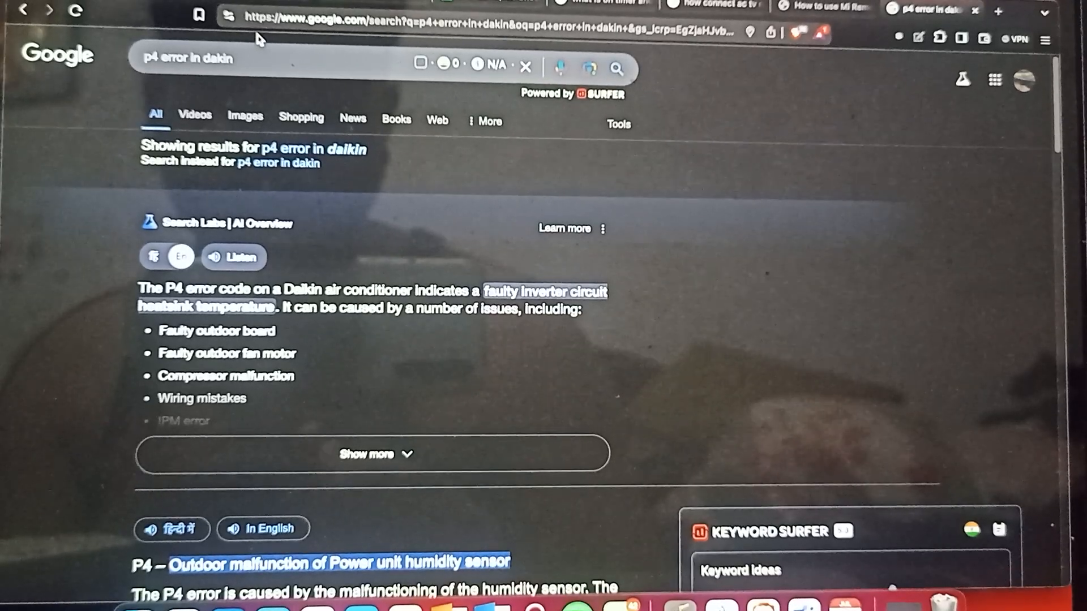
# Scroll past the AI Overview to the P4 humidity sensor featured snippet
pyautogui.scroll(-3)
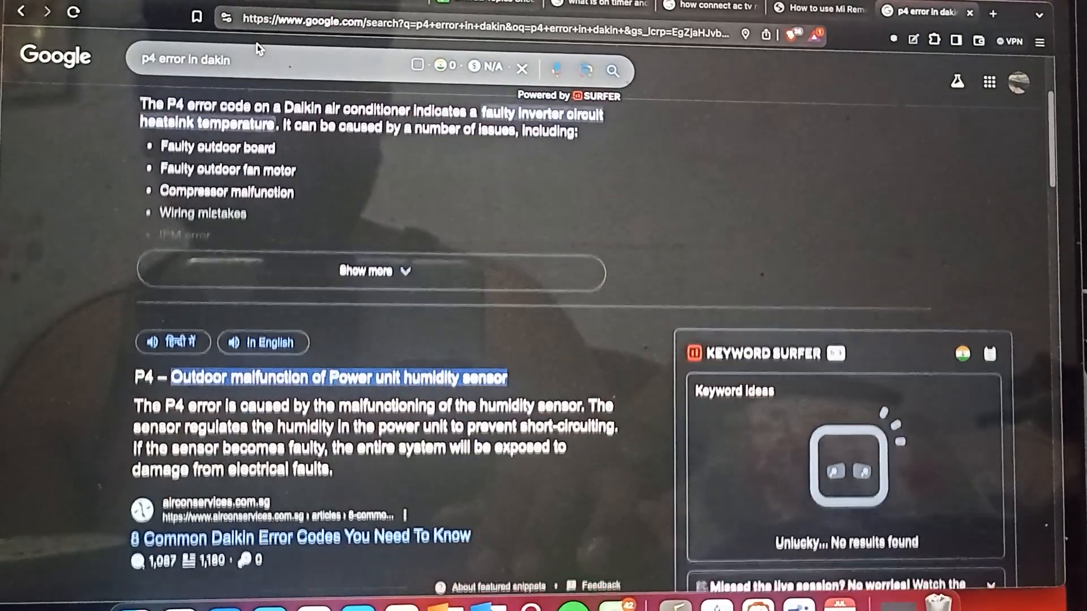
pyautogui.scroll(-3)
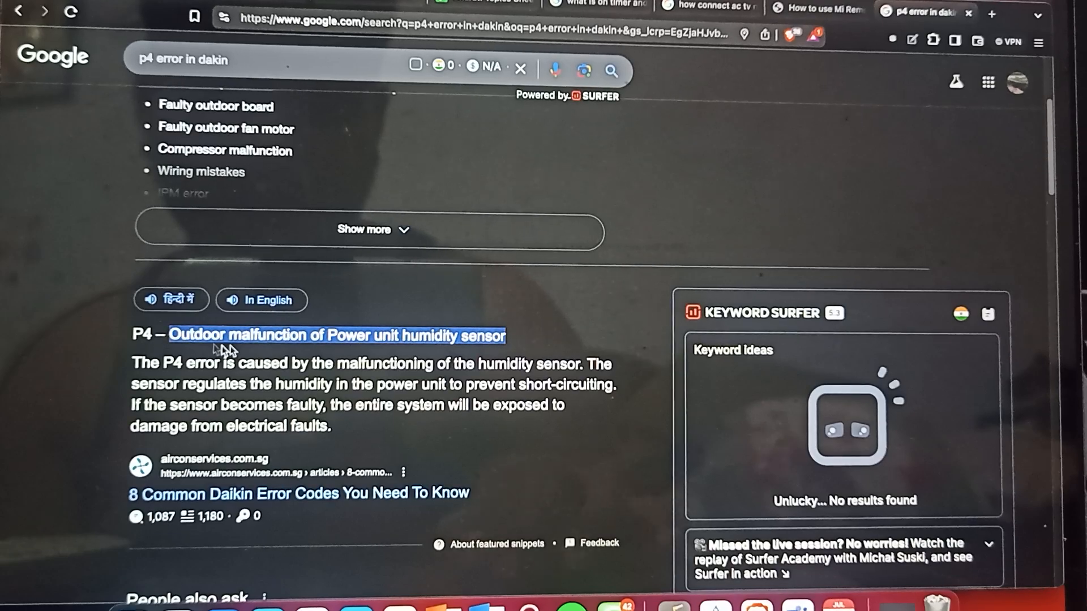